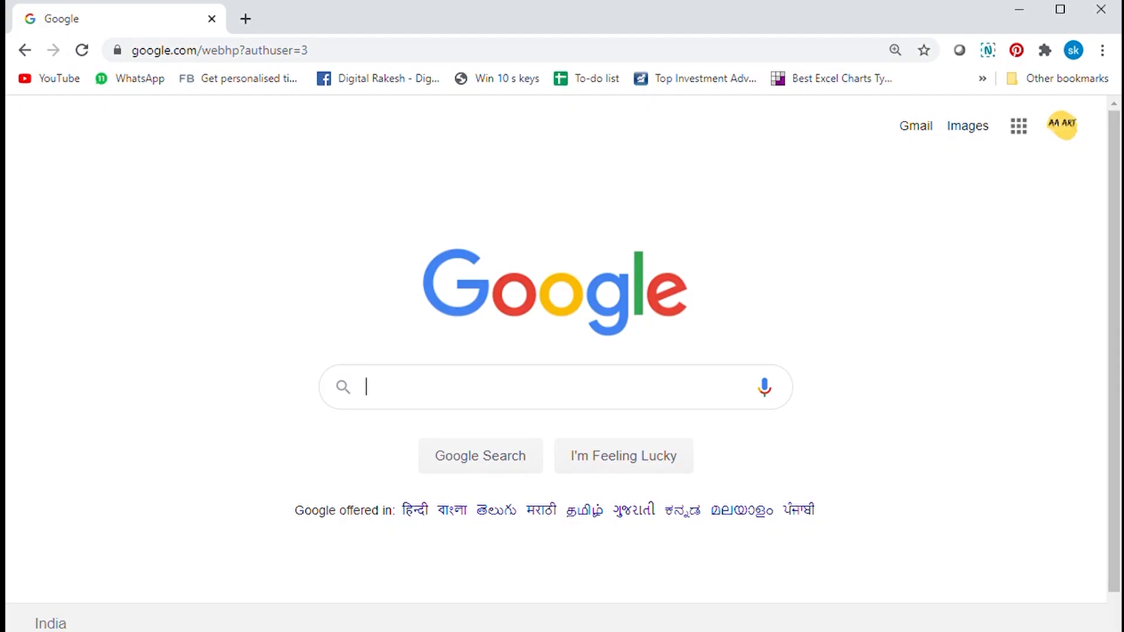
{"action": "mouse_move", "coordinate": [1002, 106]}
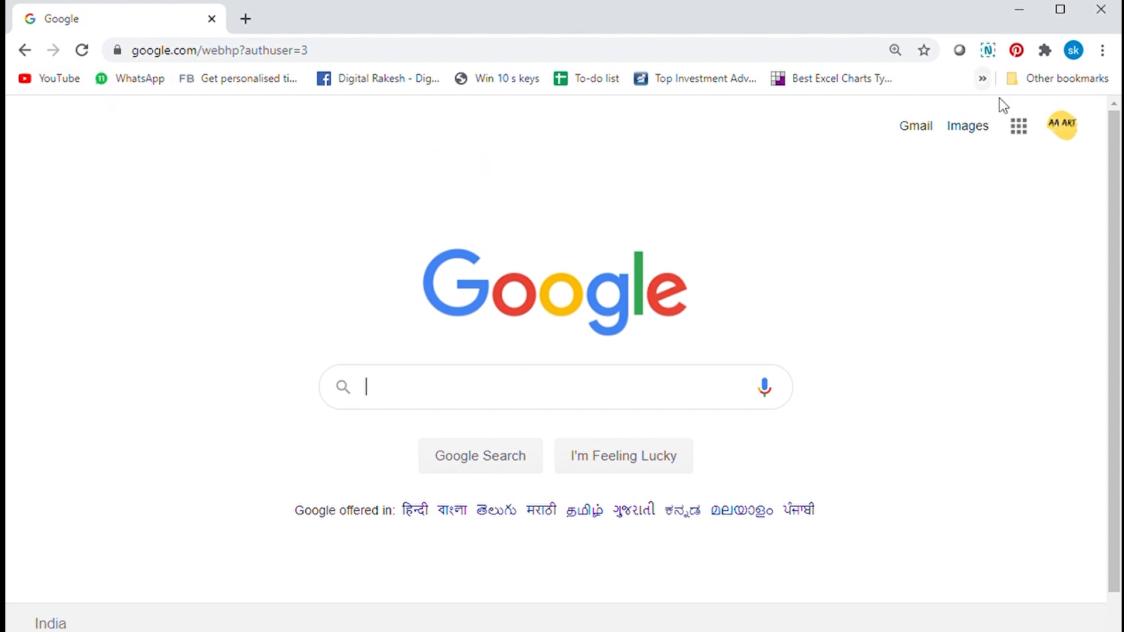
Step: Open Google Drive from the Google apps grid on the search home page
{"action": "left_click", "coordinate": [1018, 125]}
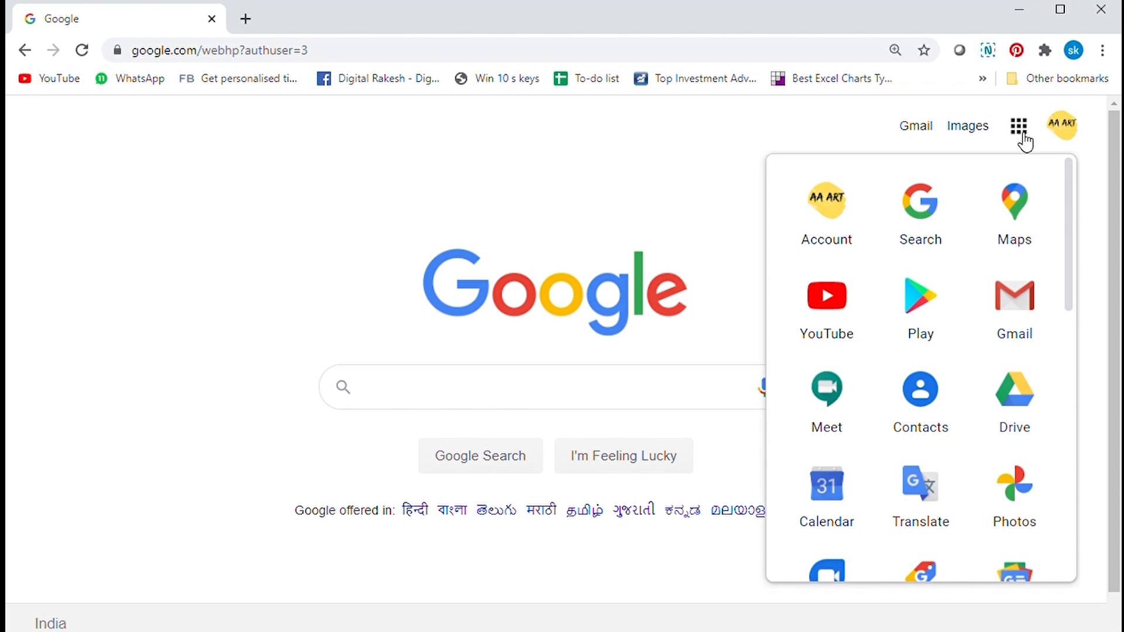
{"action": "mouse_move", "coordinate": [1013, 398]}
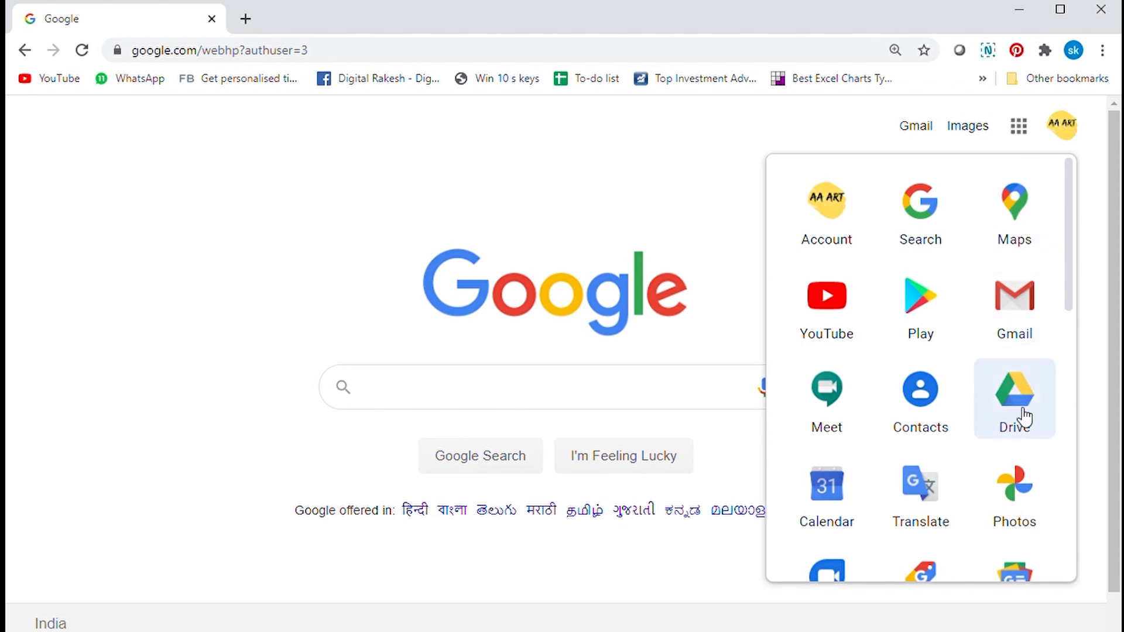
{"action": "left_click", "coordinate": [1013, 396]}
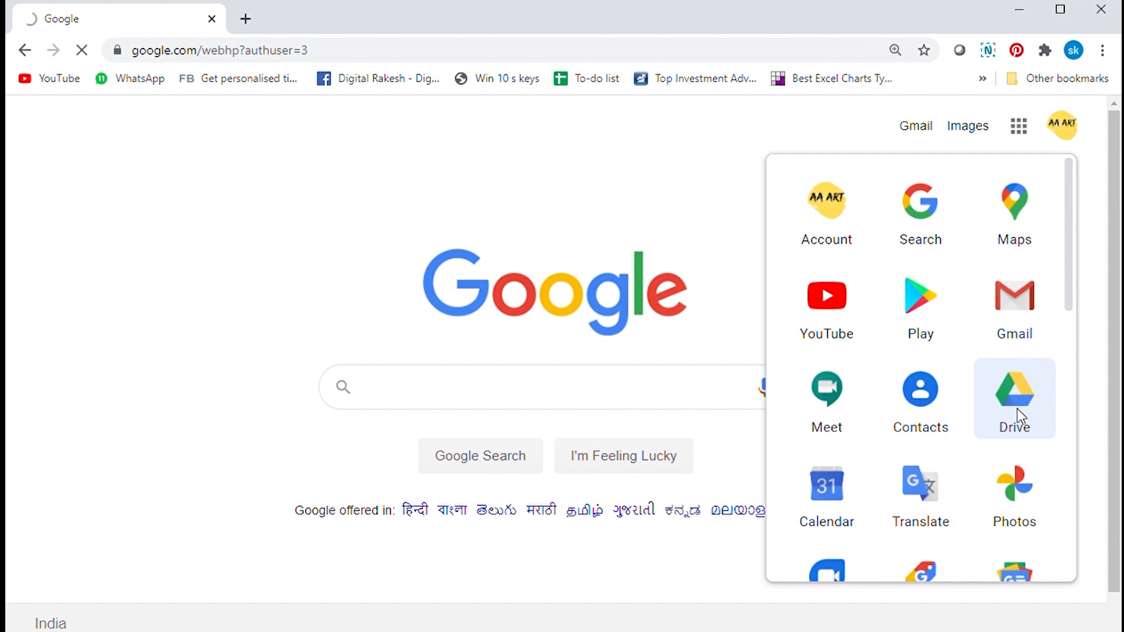
Step: Create a new blank Google Docs document from Google Drive's New menu
{"action": "left_click", "coordinate": [1013, 398]}
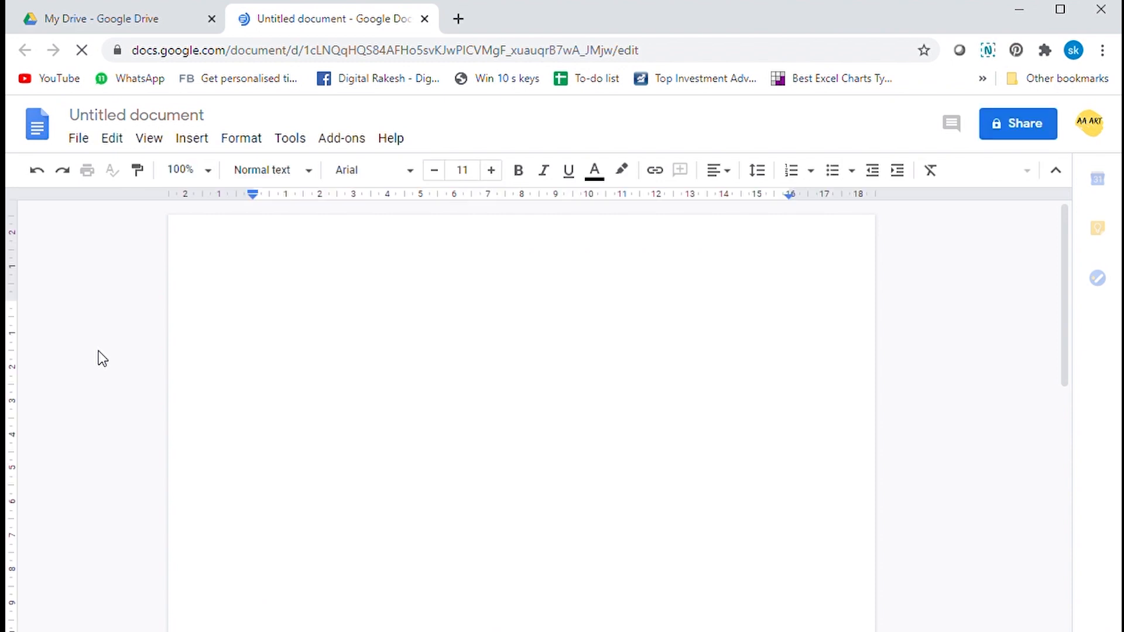
Step: Enable Tools > Voice typing and set the microphone actively listening
{"action": "left_click", "coordinate": [290, 138]}
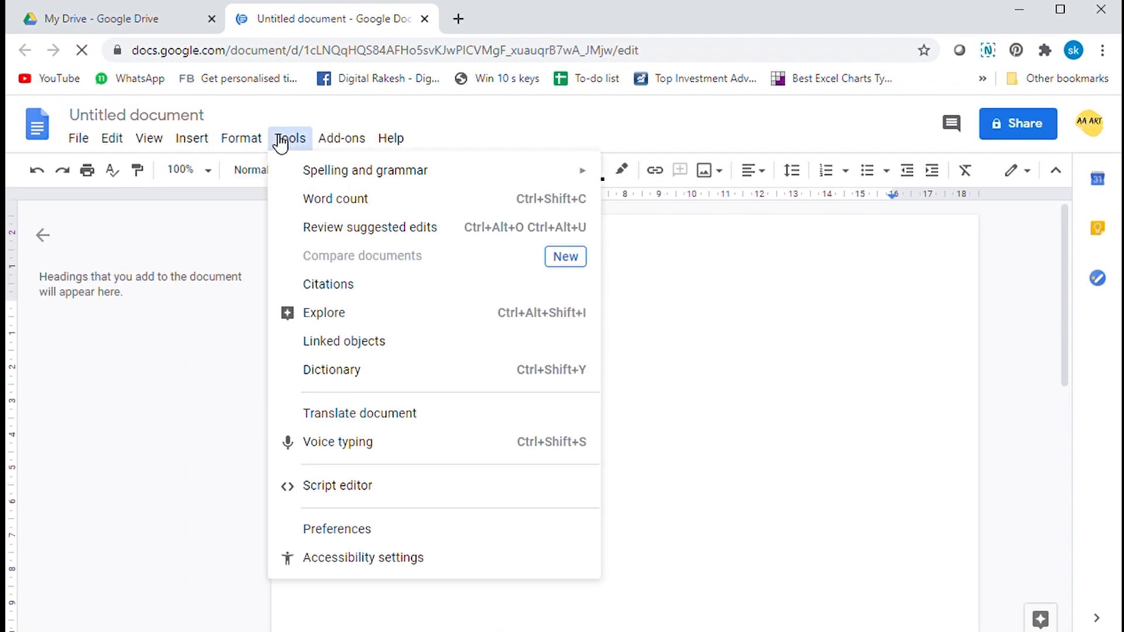
{"action": "mouse_move", "coordinate": [337, 442]}
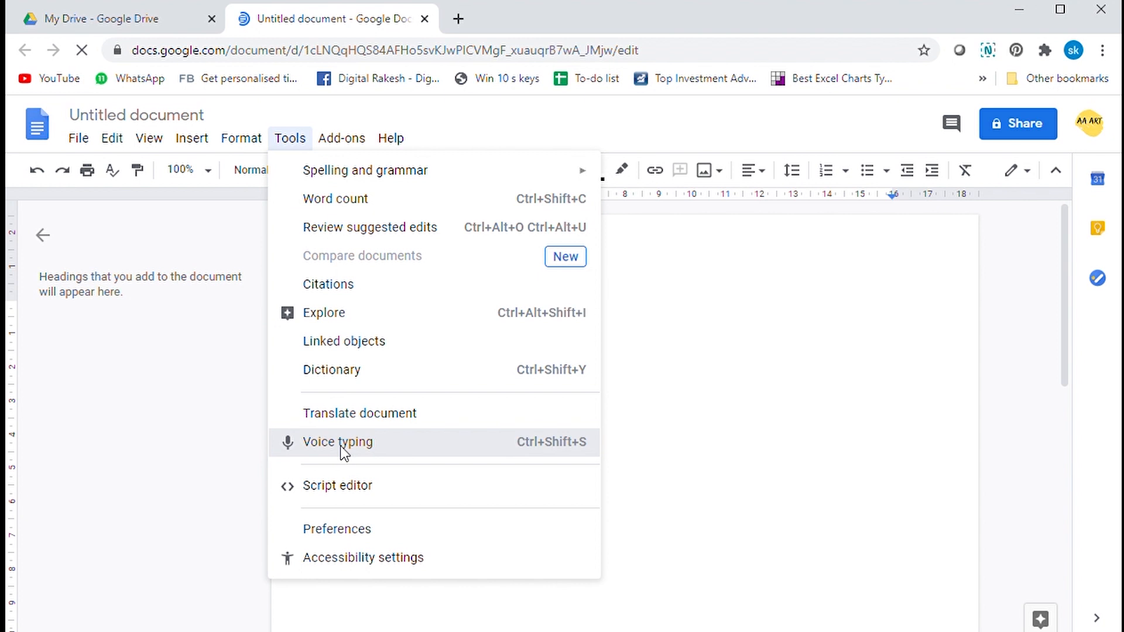
{"action": "left_click", "coordinate": [337, 442]}
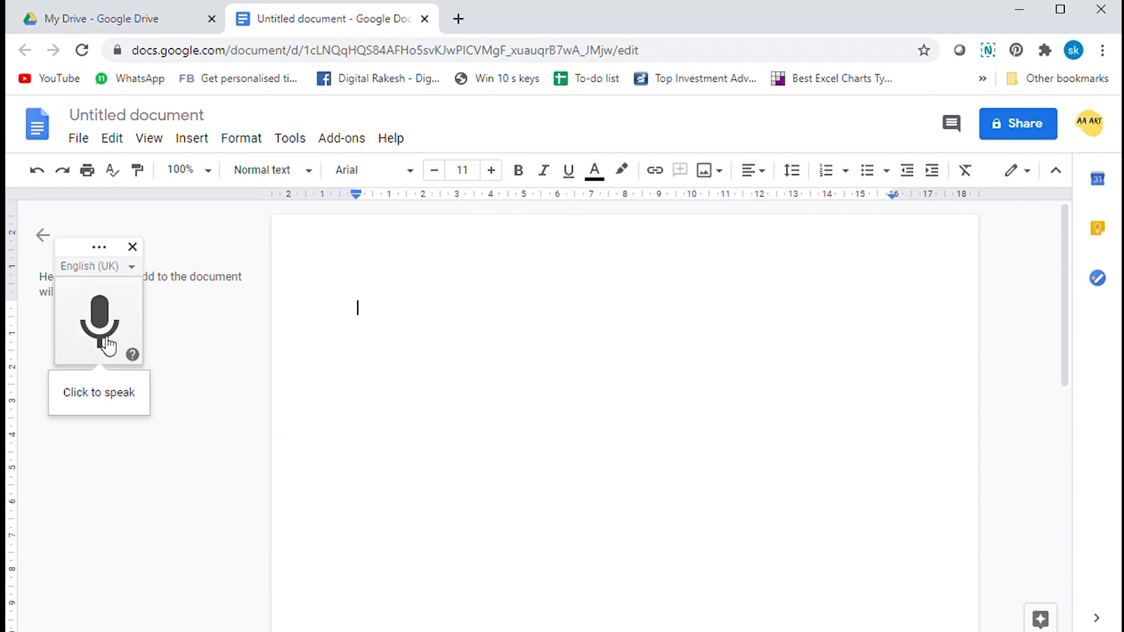
{"action": "left_click", "coordinate": [99, 320]}
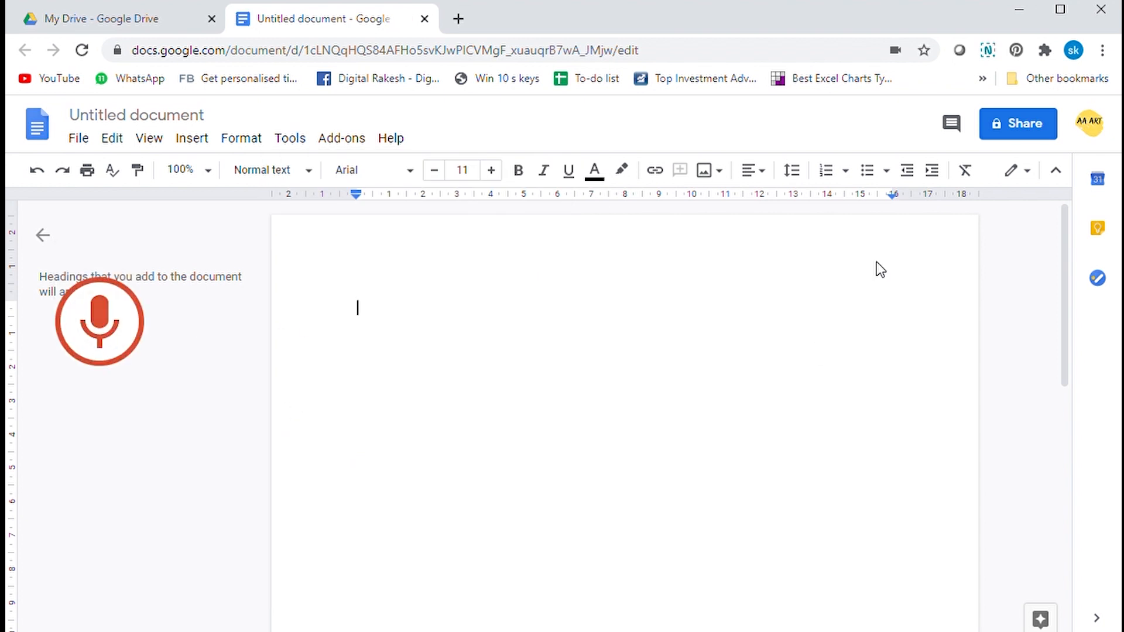
{"action": "left_click", "coordinate": [99, 321]}
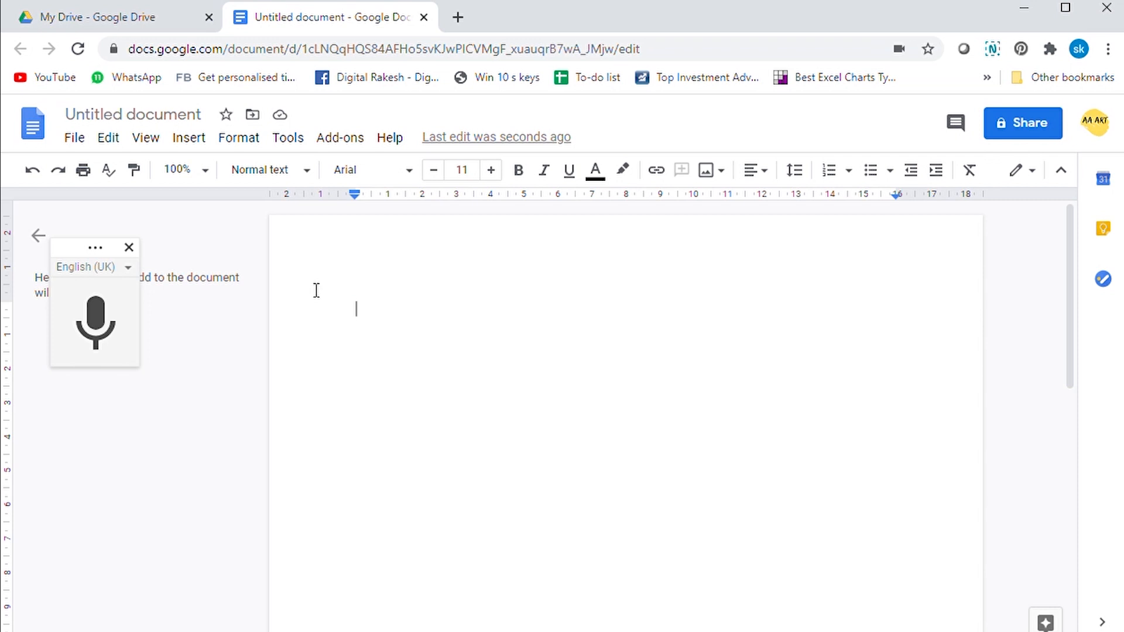
{"action": "left_click", "coordinate": [95, 324]}
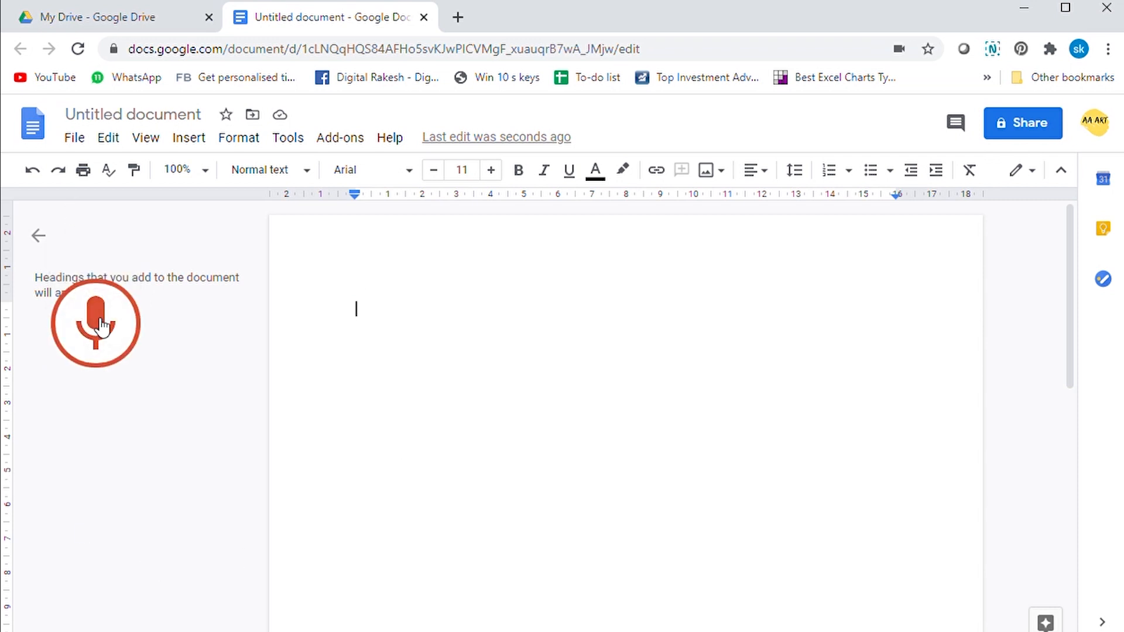
Step: Dictate 'We are learning to convert...' about audio-to-text accuracy into the document
{"action": "left_click", "coordinate": [95, 322]}
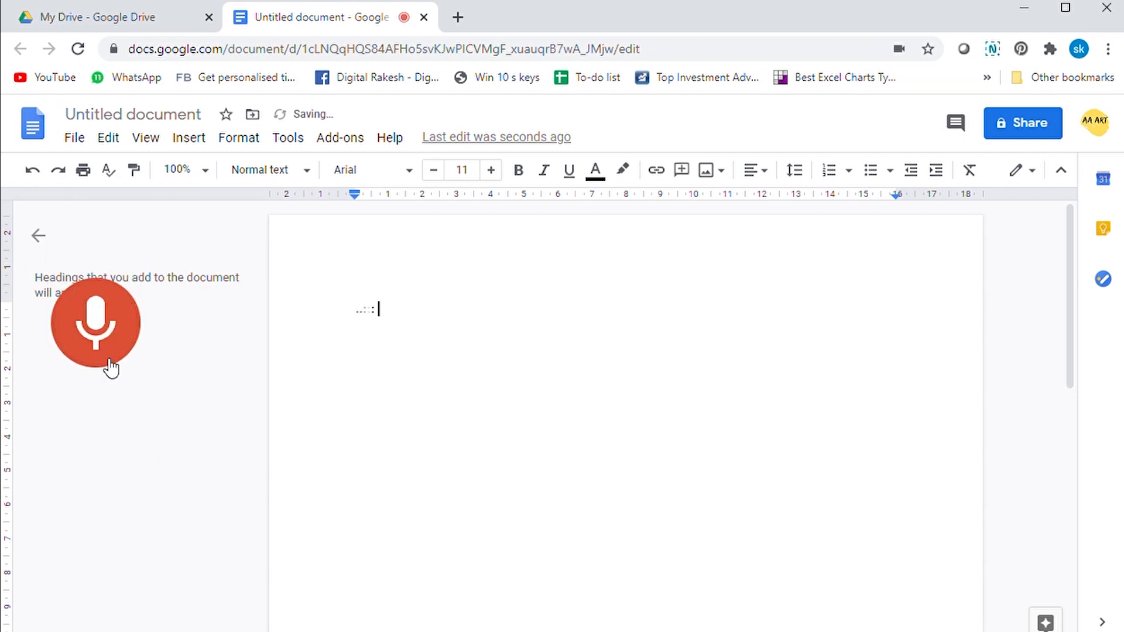
{"action": "type", "text": "We are learning to"}
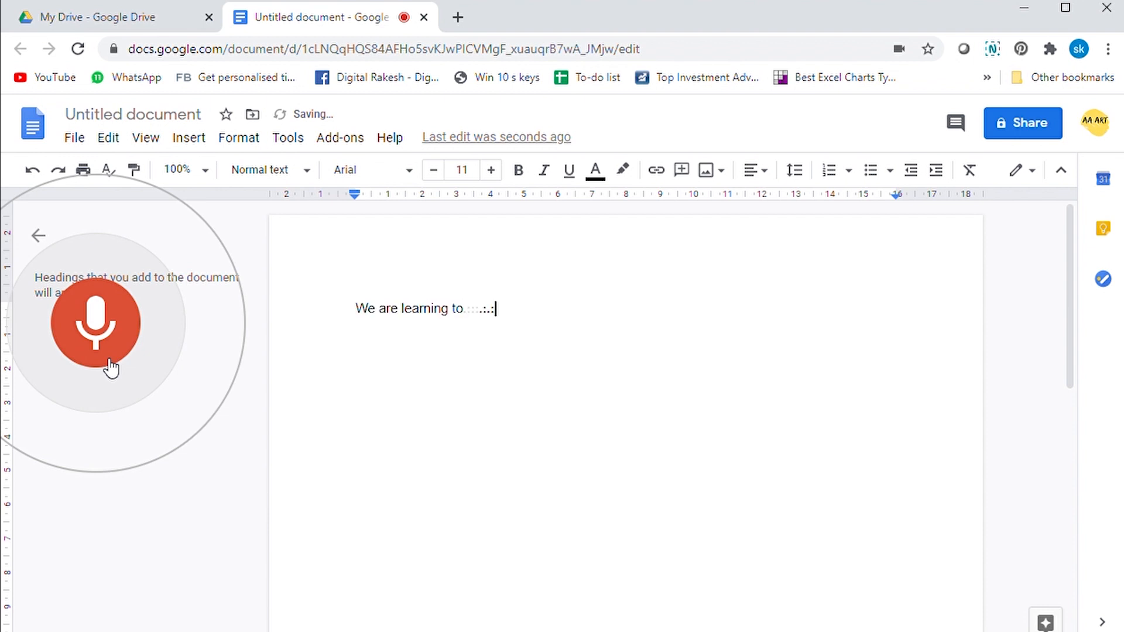
{"action": "type", "text": "convert audio to text with 99% accuracy if you like my video subscribe"}
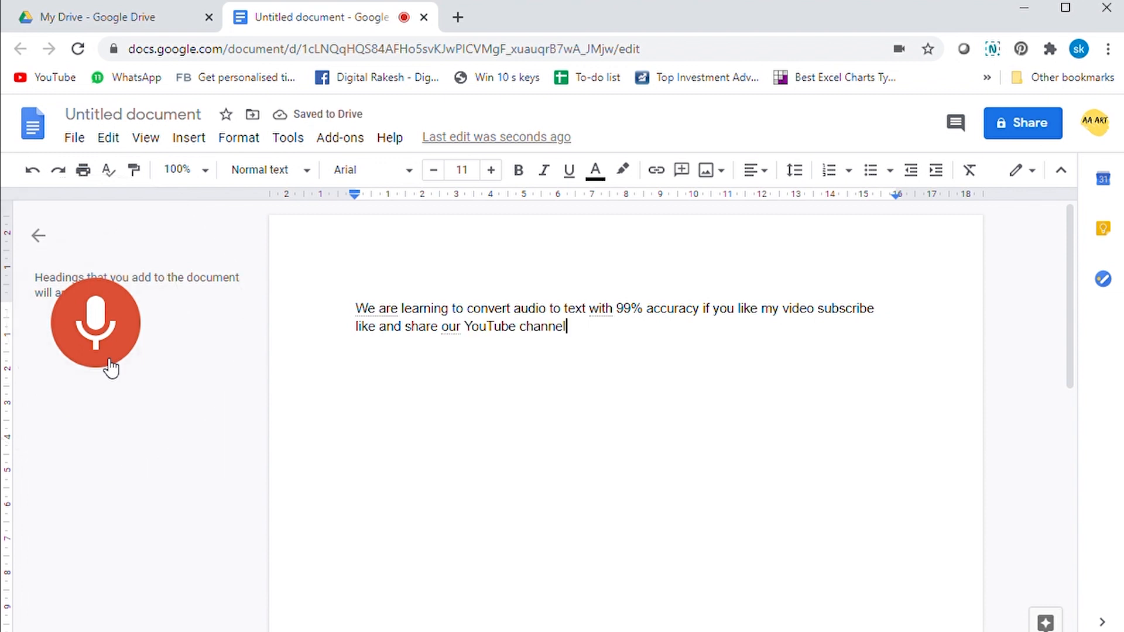
{"action": "left_click", "coordinate": [95, 322]}
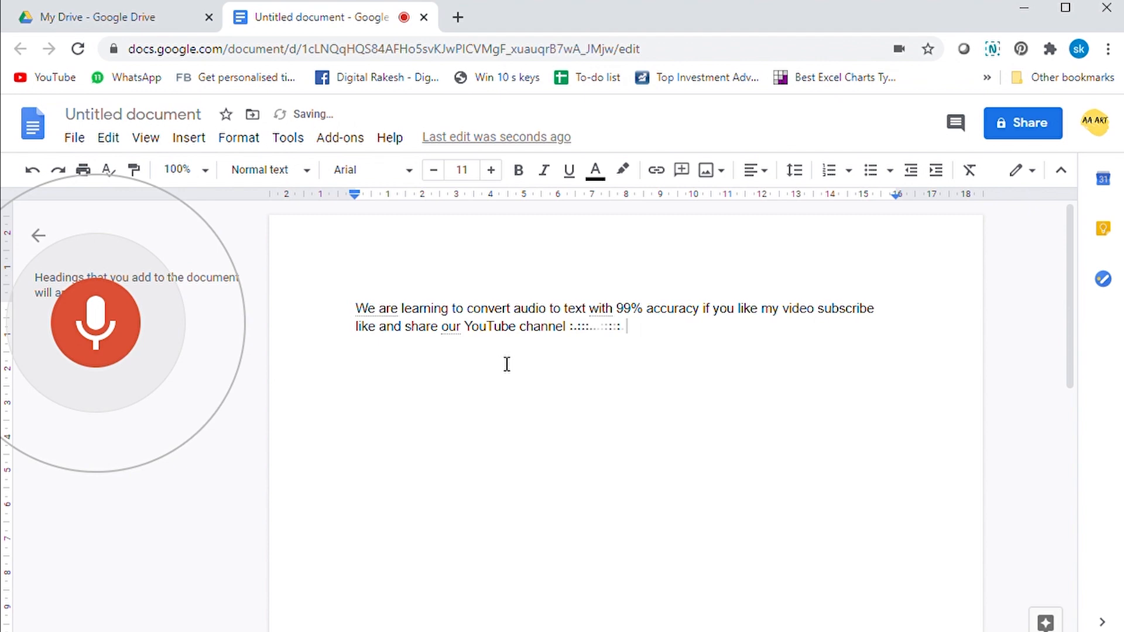